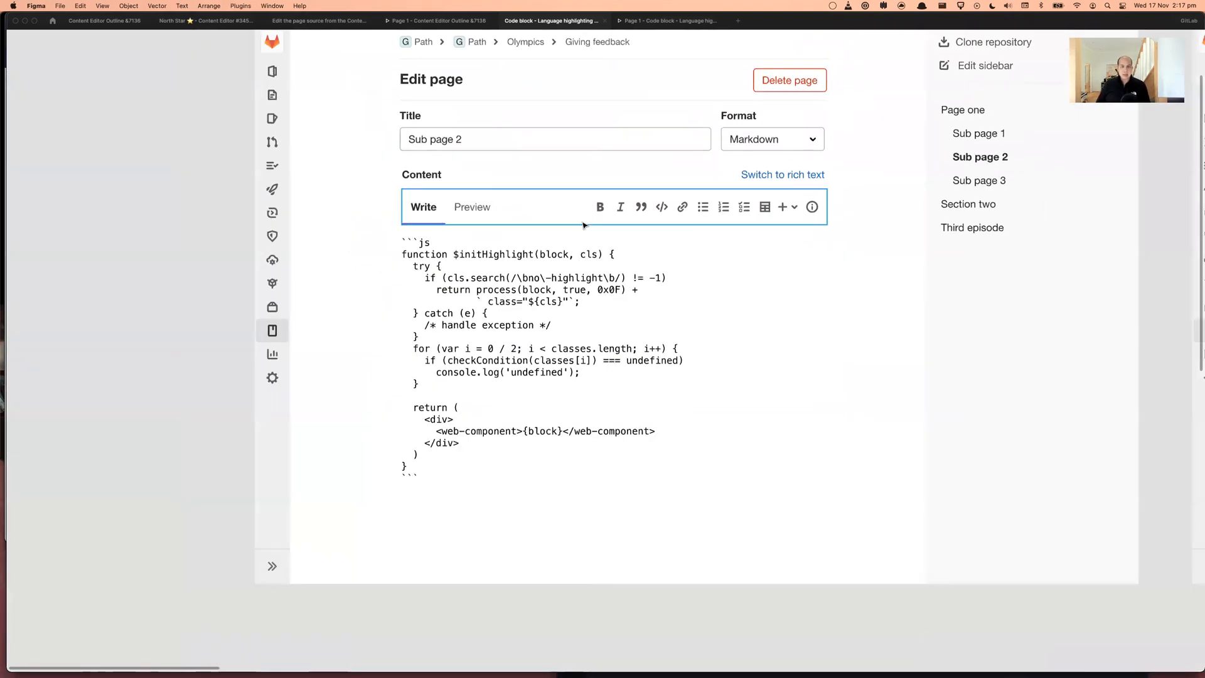
Run the code block editing mockup in the prototype viewer, then return to the canvas
{"action": "scroll", "scroll_direction": "up", "scroll_amount": 3}
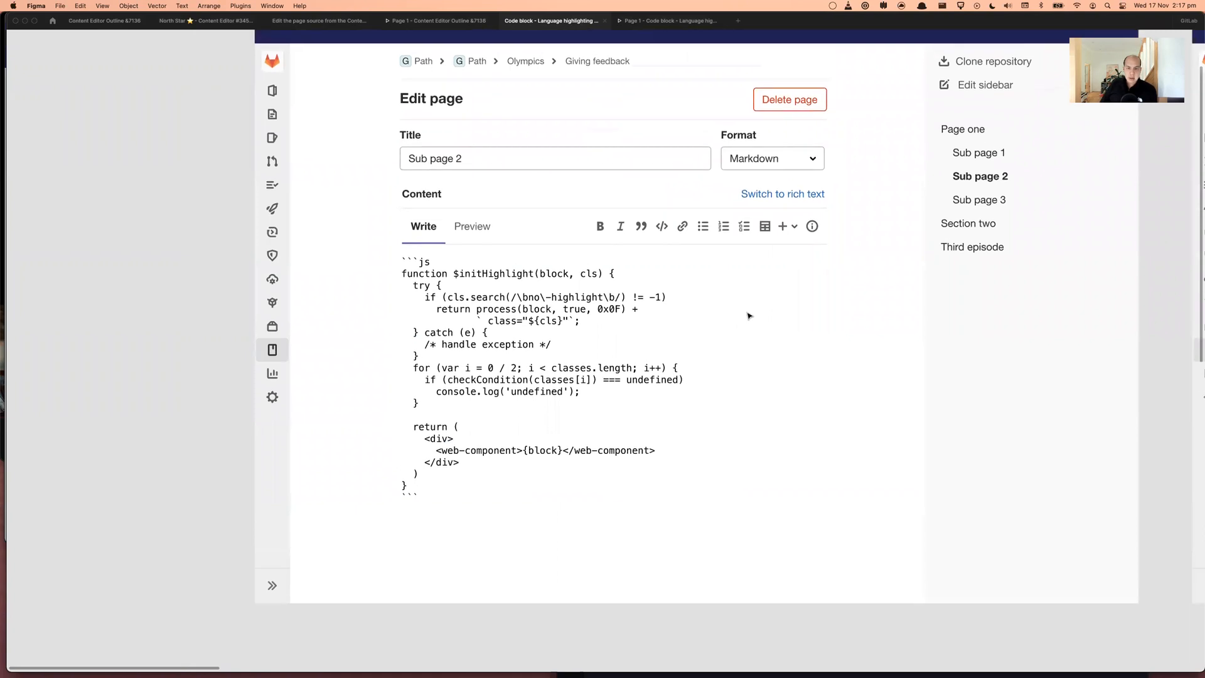
{"action": "scroll", "scroll_direction": "up", "scroll_amount": 3}
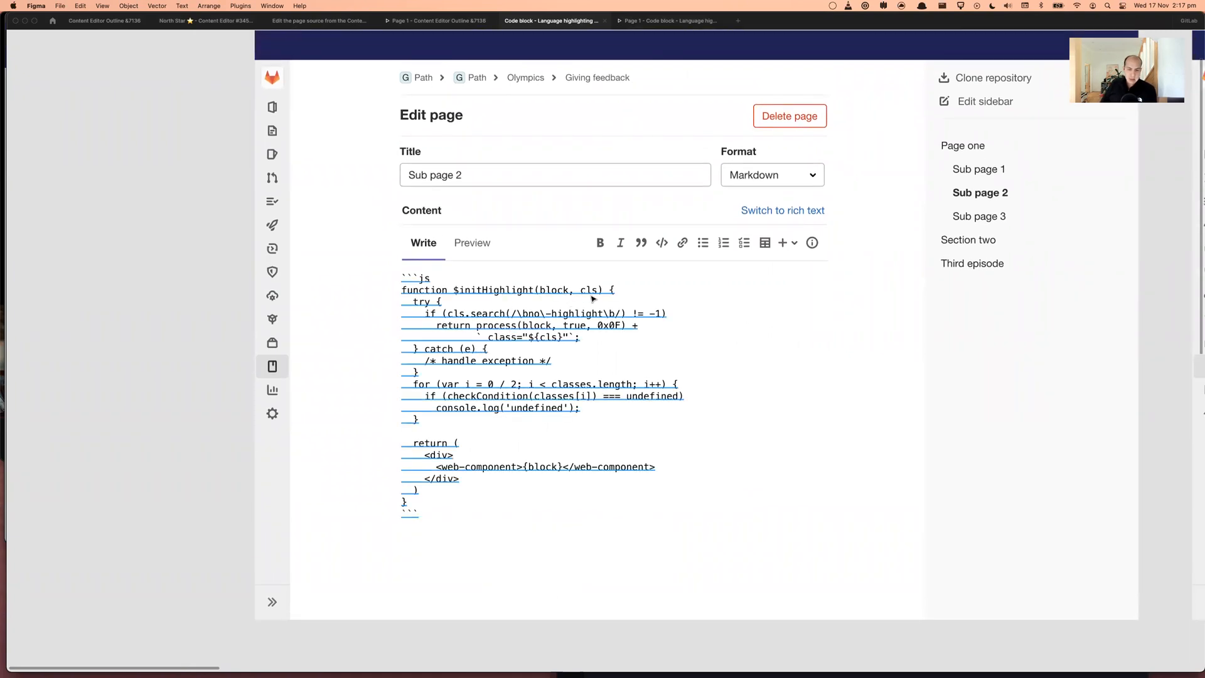
{"action": "left_click", "coordinate": [472, 242]}
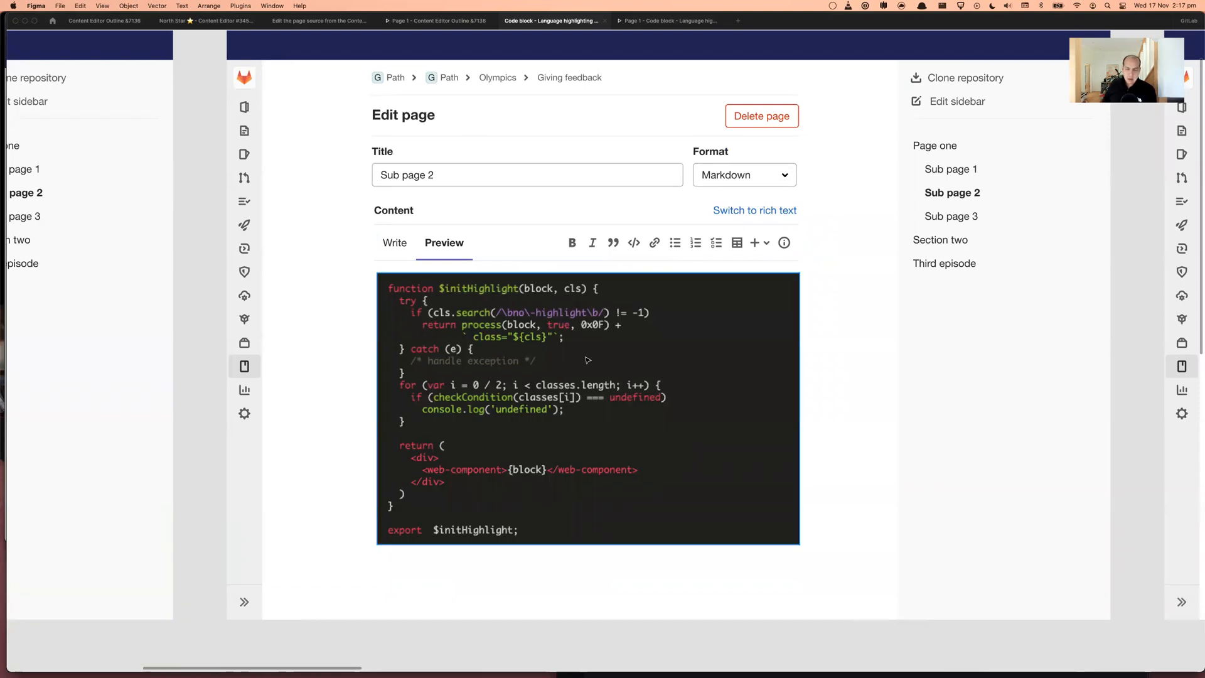
{"action": "mouse_move", "coordinate": [539, 345]}
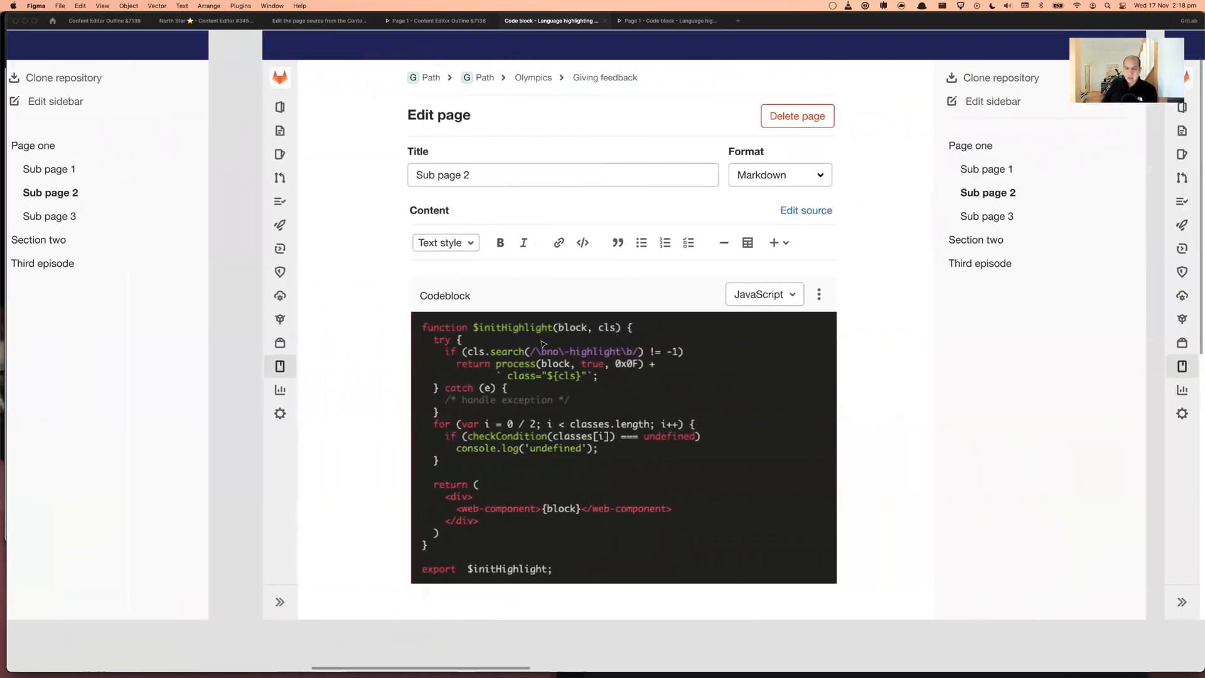
{"action": "mouse_move", "coordinate": [889, 330]}
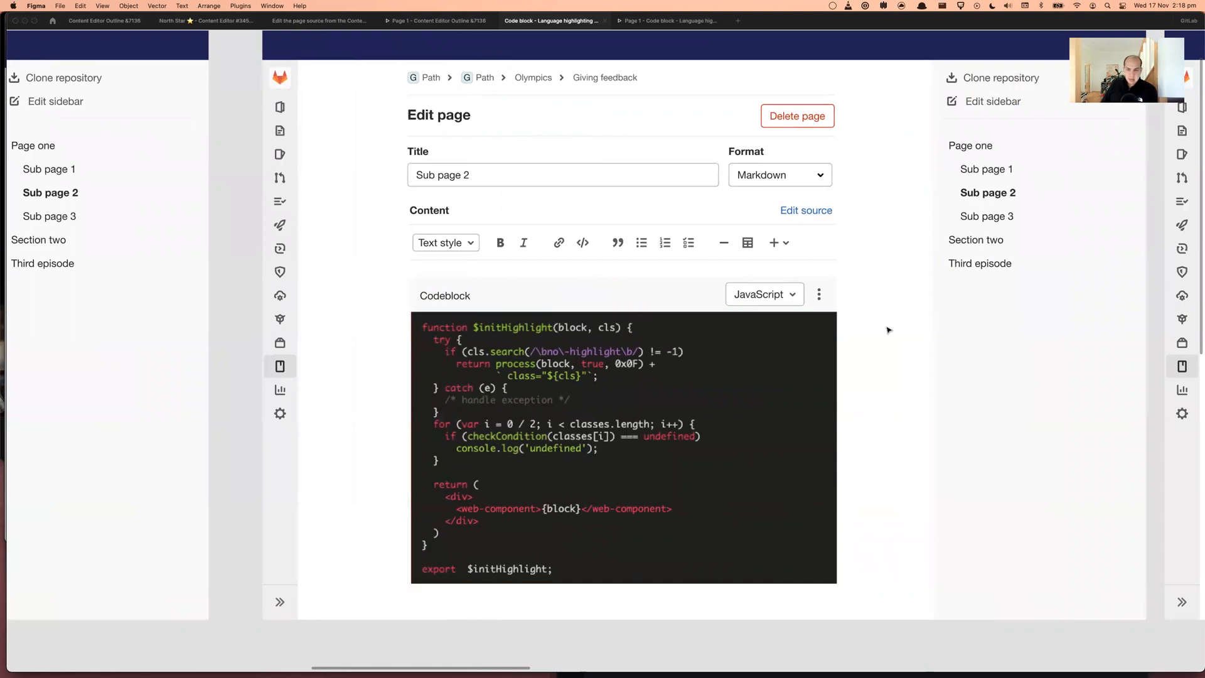
{"action": "mouse_move", "coordinate": [865, 410]}
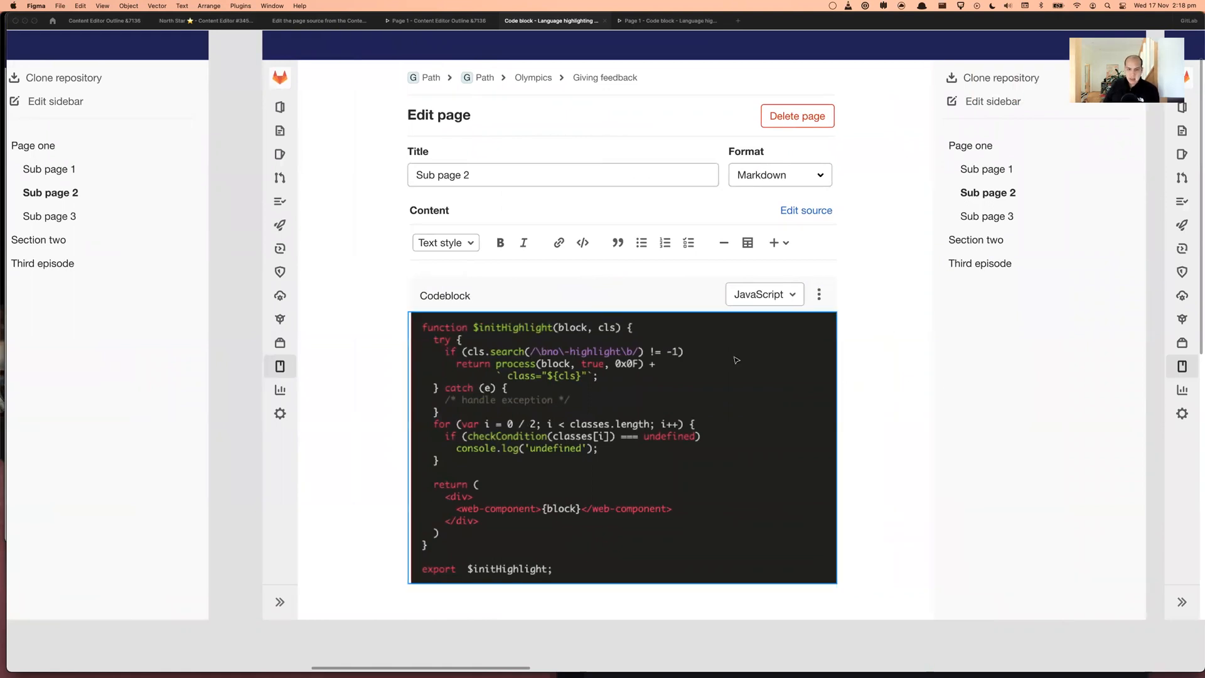
{"action": "mouse_move", "coordinate": [750, 354]}
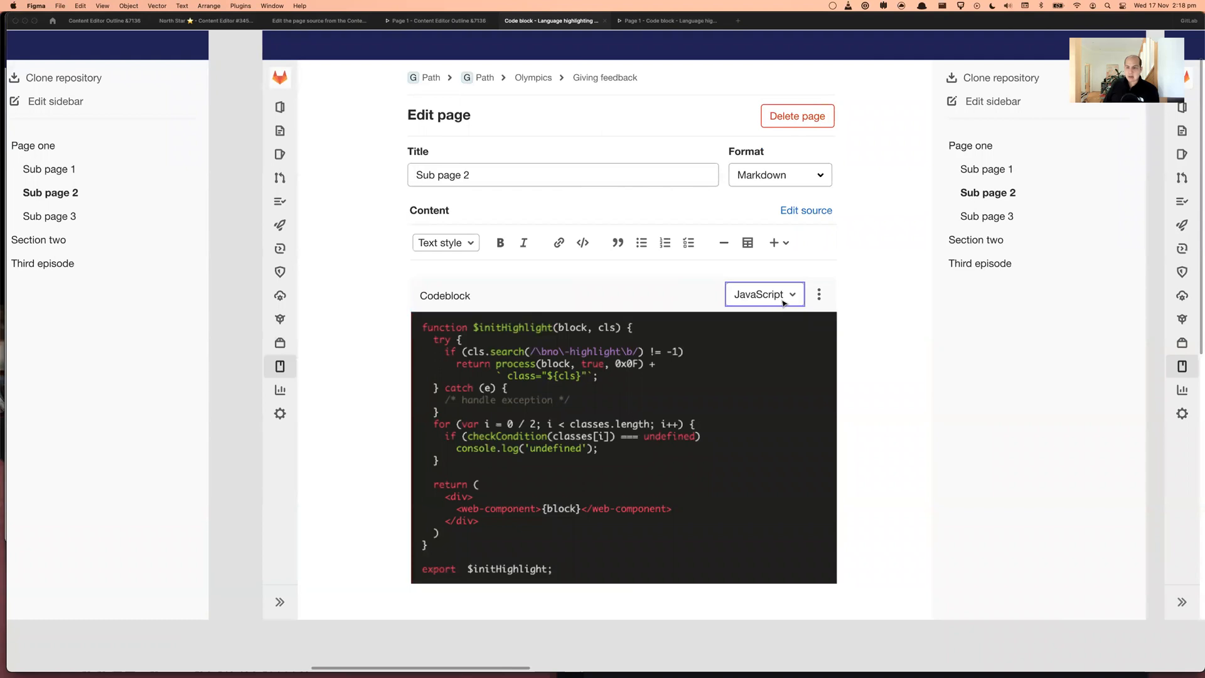
{"action": "left_click", "coordinate": [514, 320]}
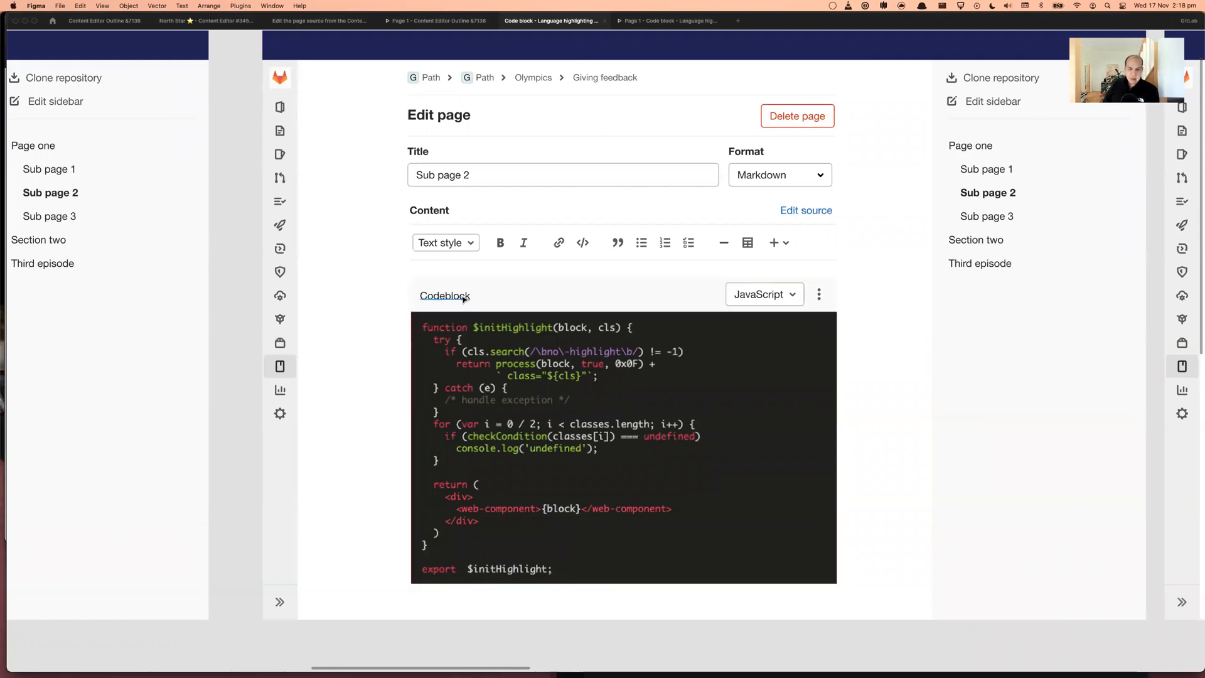
{"action": "mouse_move", "coordinate": [868, 404]}
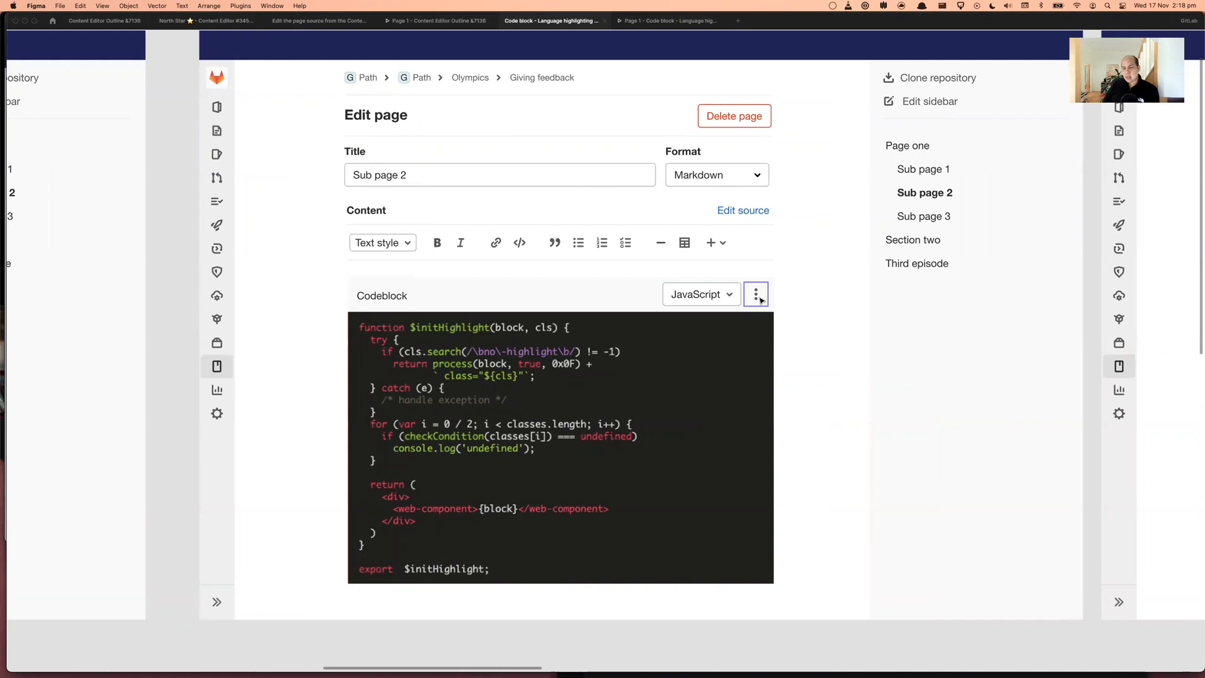
{"action": "mouse_move", "coordinate": [784, 383]}
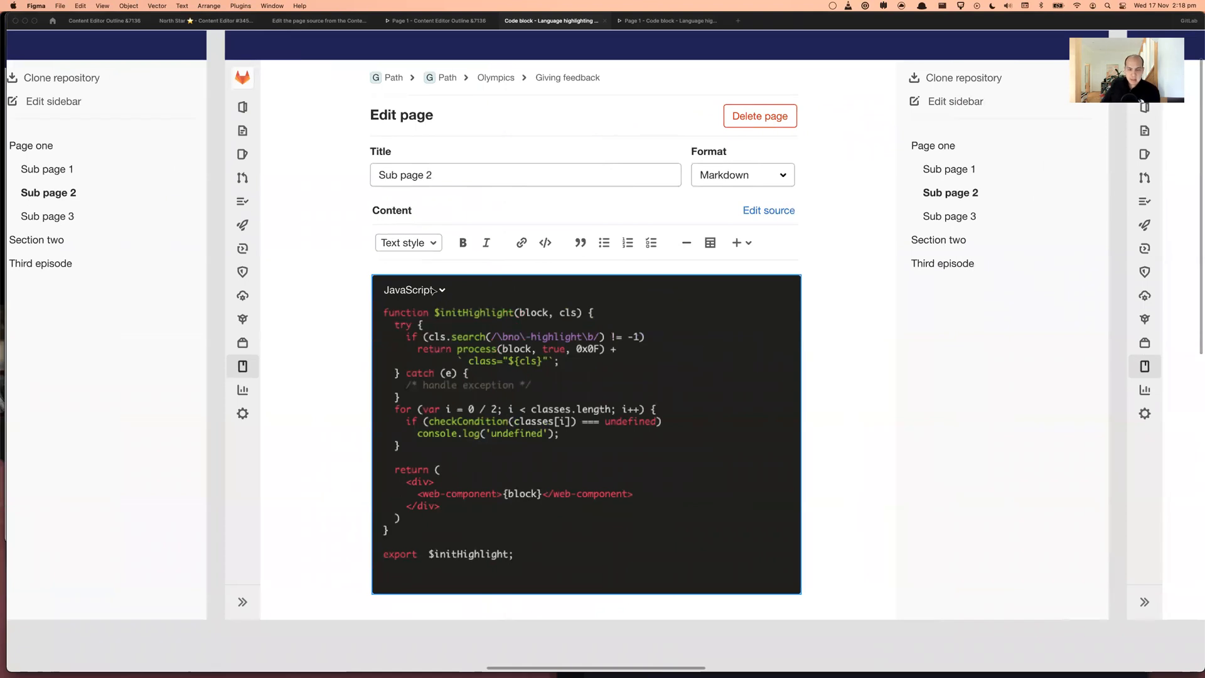
{"action": "mouse_move", "coordinate": [455, 300]}
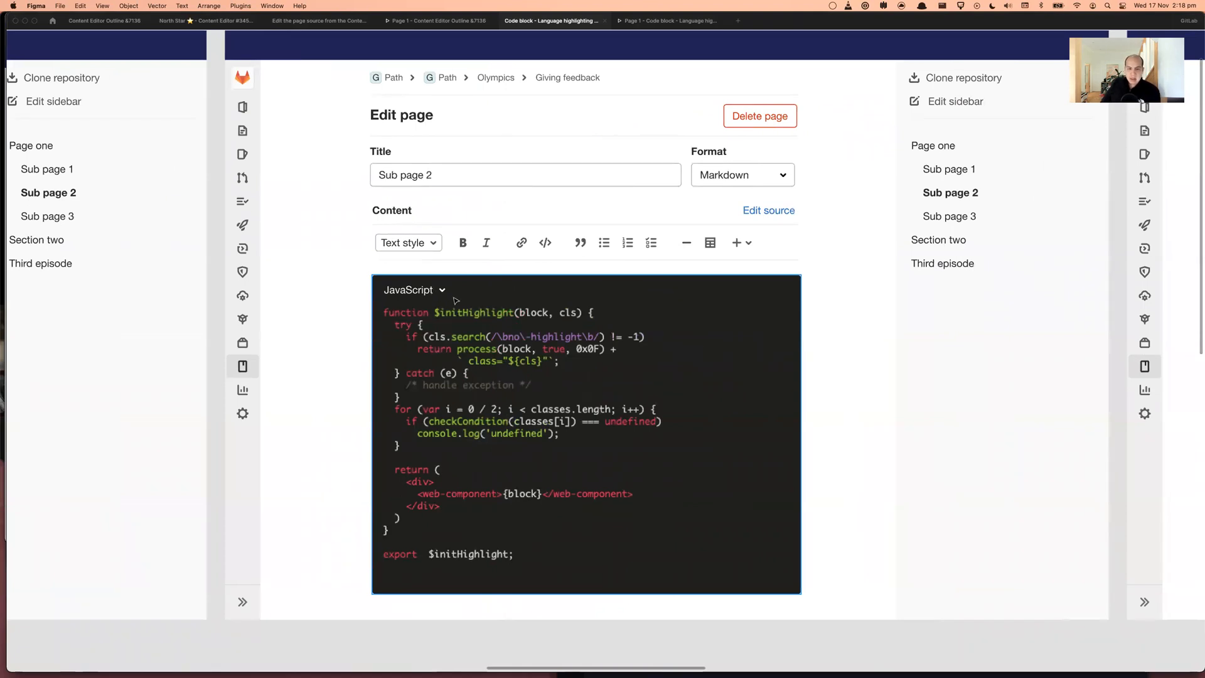
{"action": "mouse_move", "coordinate": [458, 294]}
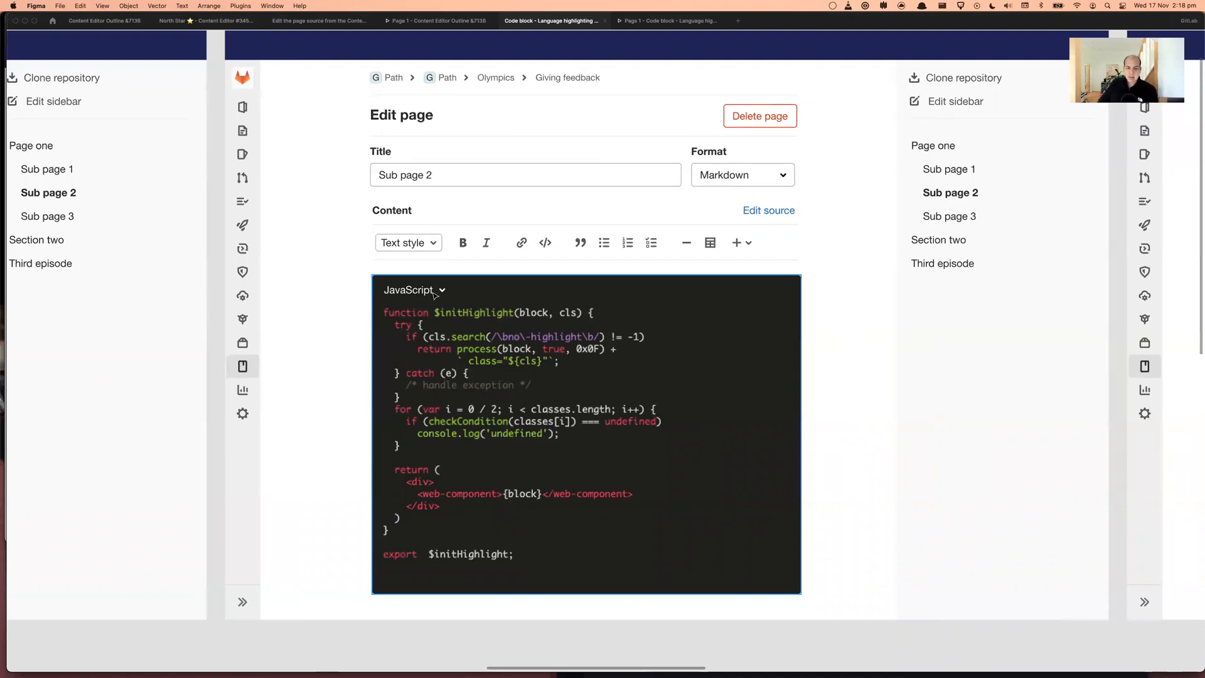
{"action": "mouse_move", "coordinate": [471, 292]}
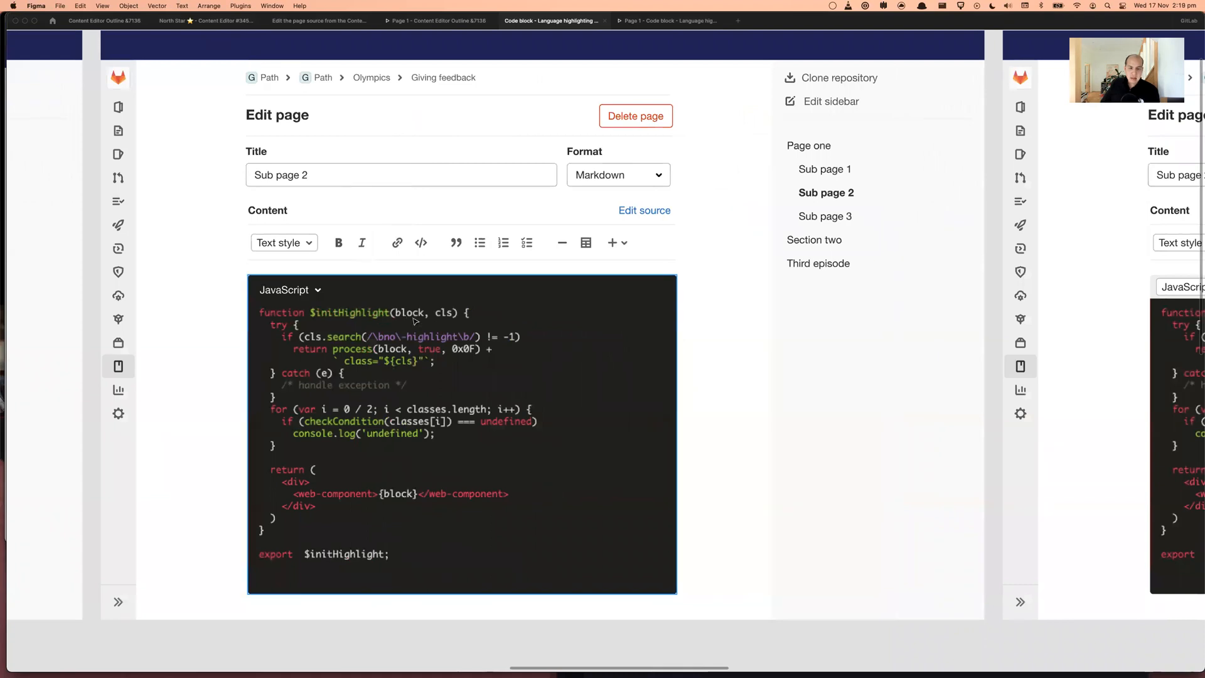
{"action": "mouse_move", "coordinate": [310, 307]}
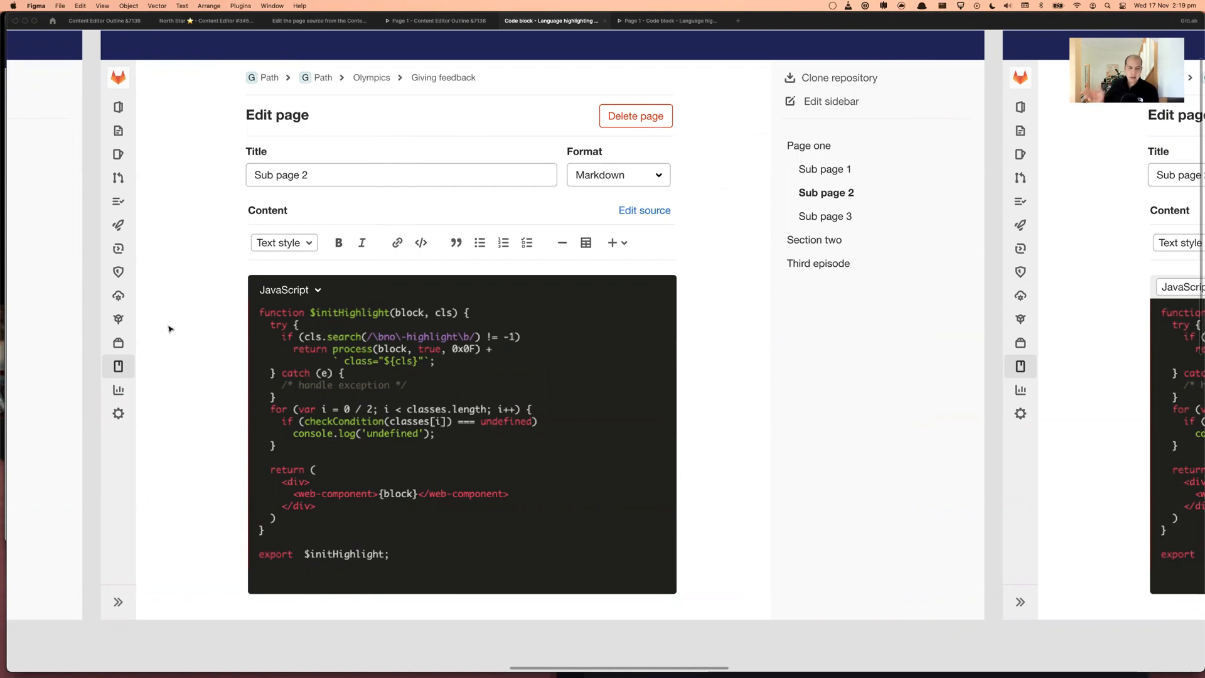
{"action": "mouse_move", "coordinate": [251, 258]}
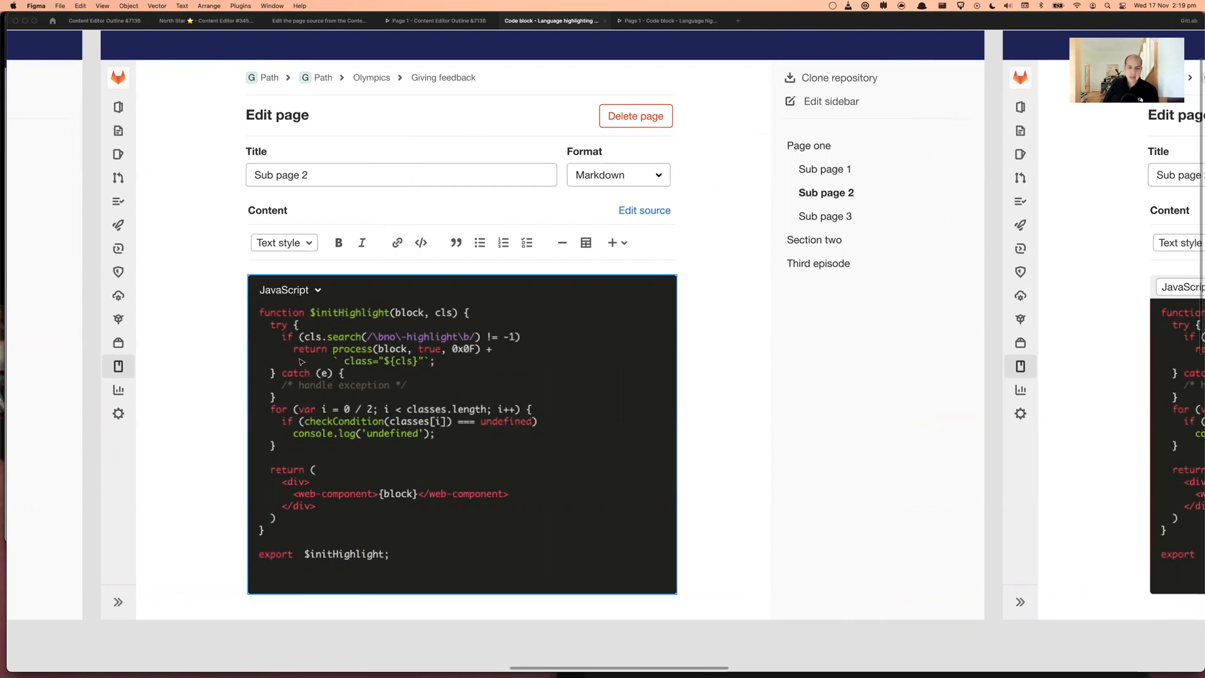
{"action": "mouse_move", "coordinate": [636, 331]}
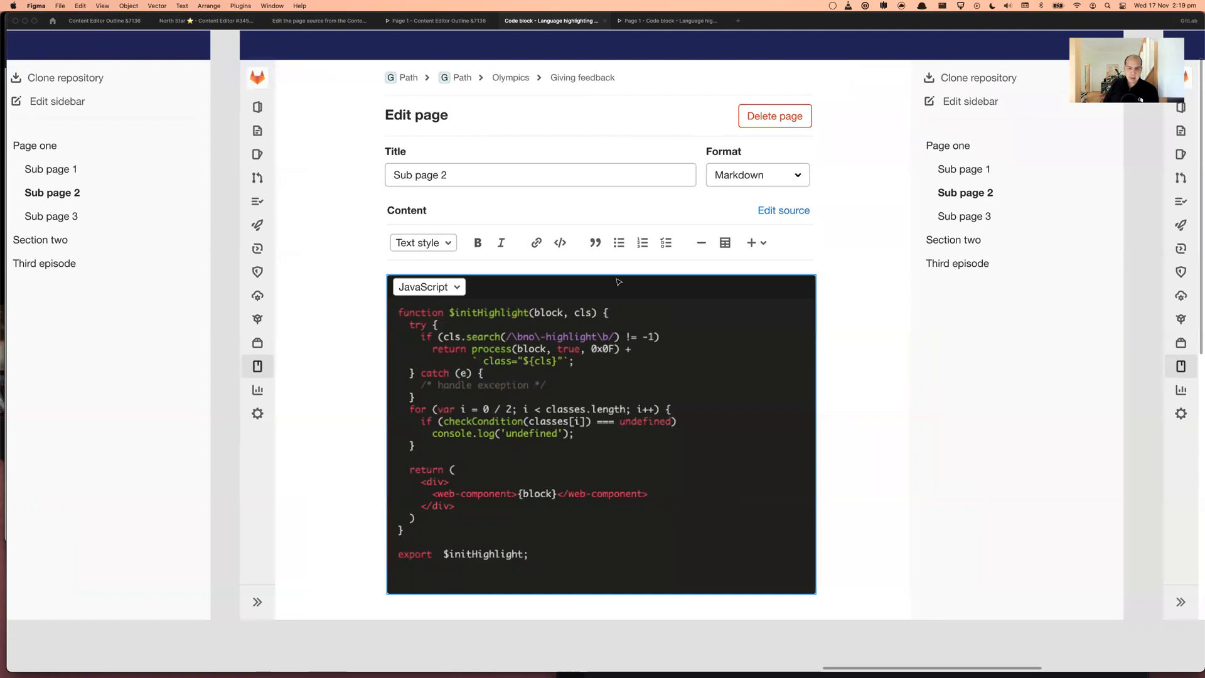
{"action": "mouse_move", "coordinate": [477, 290]}
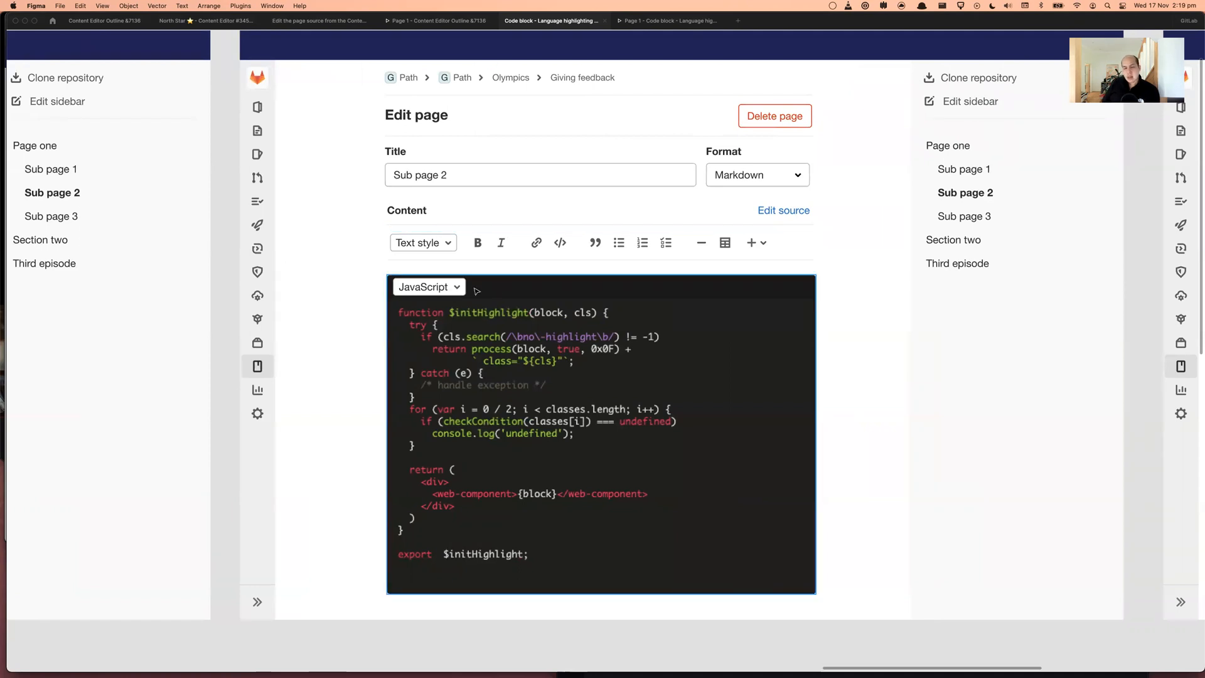
{"action": "mouse_move", "coordinate": [384, 308]}
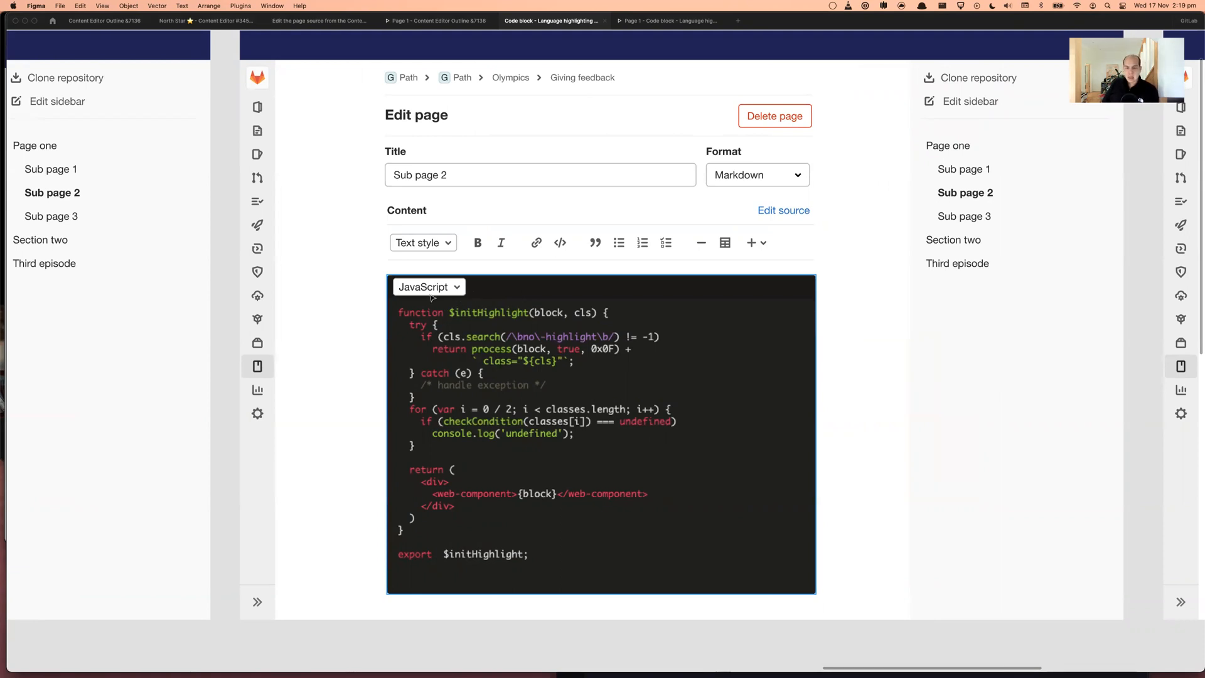
{"action": "mouse_move", "coordinate": [588, 300]}
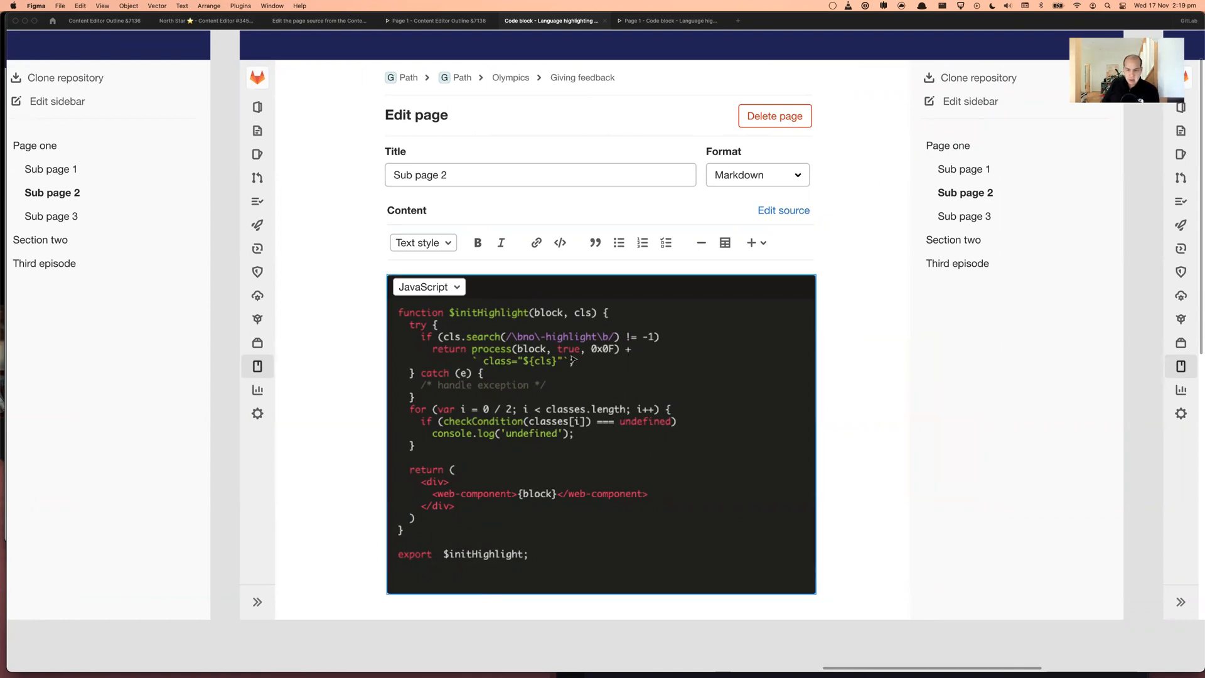
{"action": "mouse_move", "coordinate": [721, 540]}
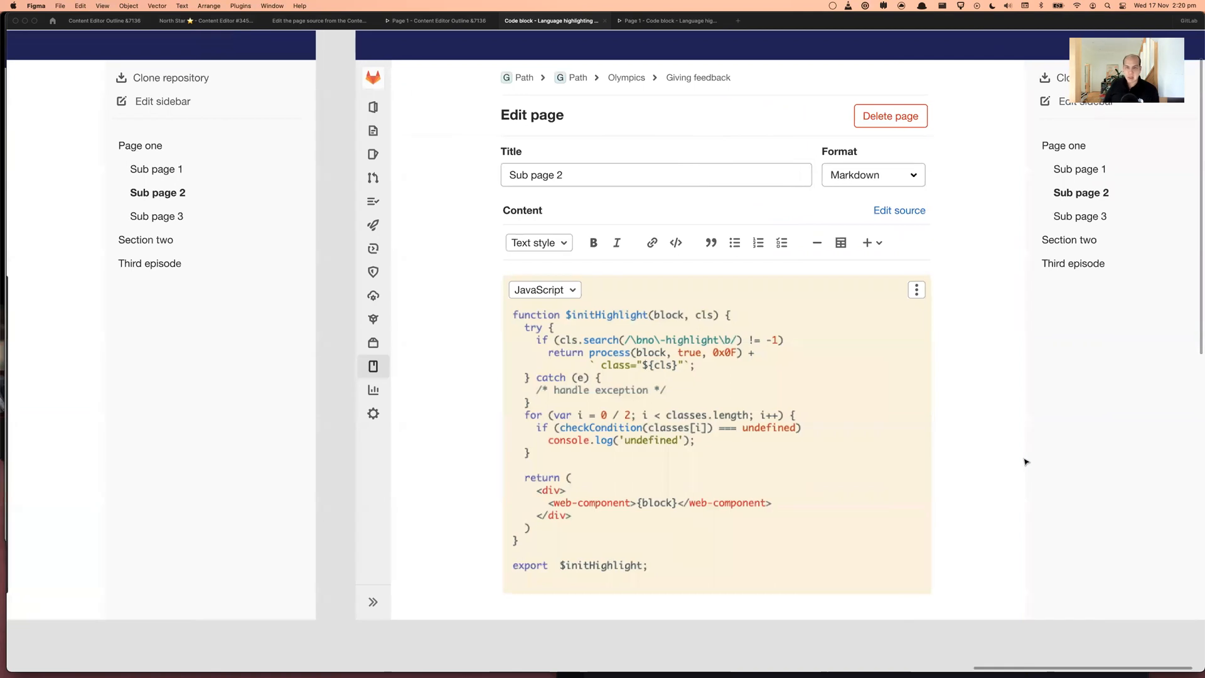
{"action": "left_click", "coordinate": [655, 174]}
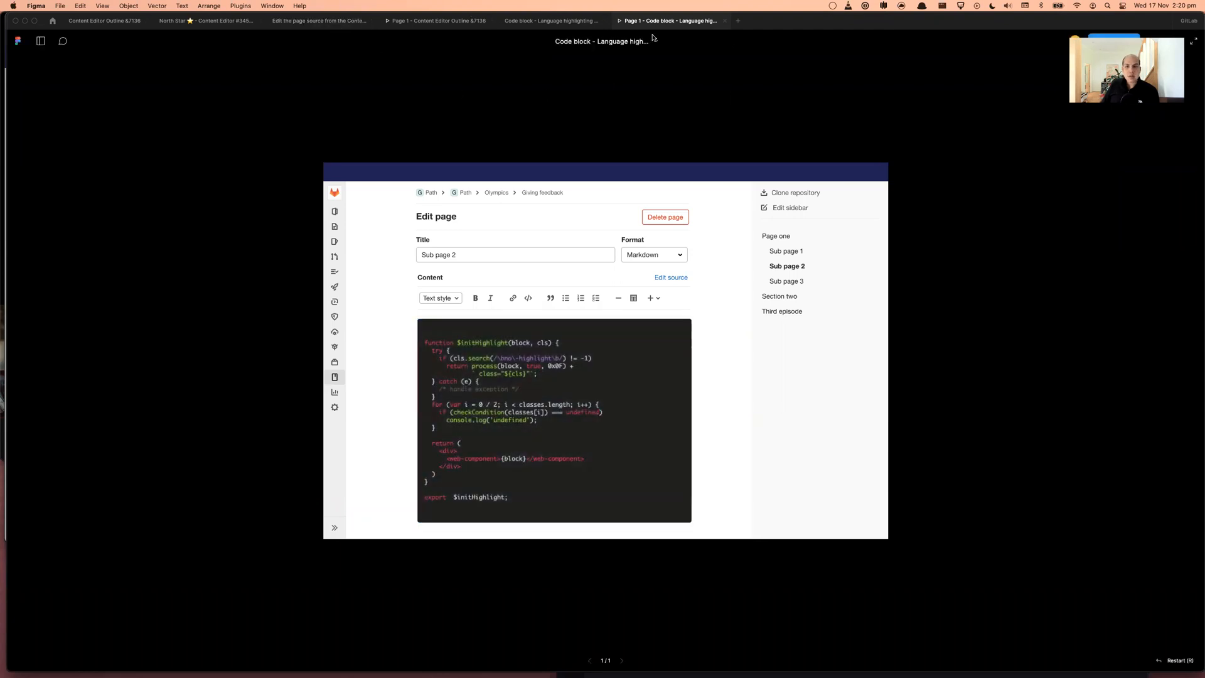
{"action": "mouse_move", "coordinate": [836, 108]}
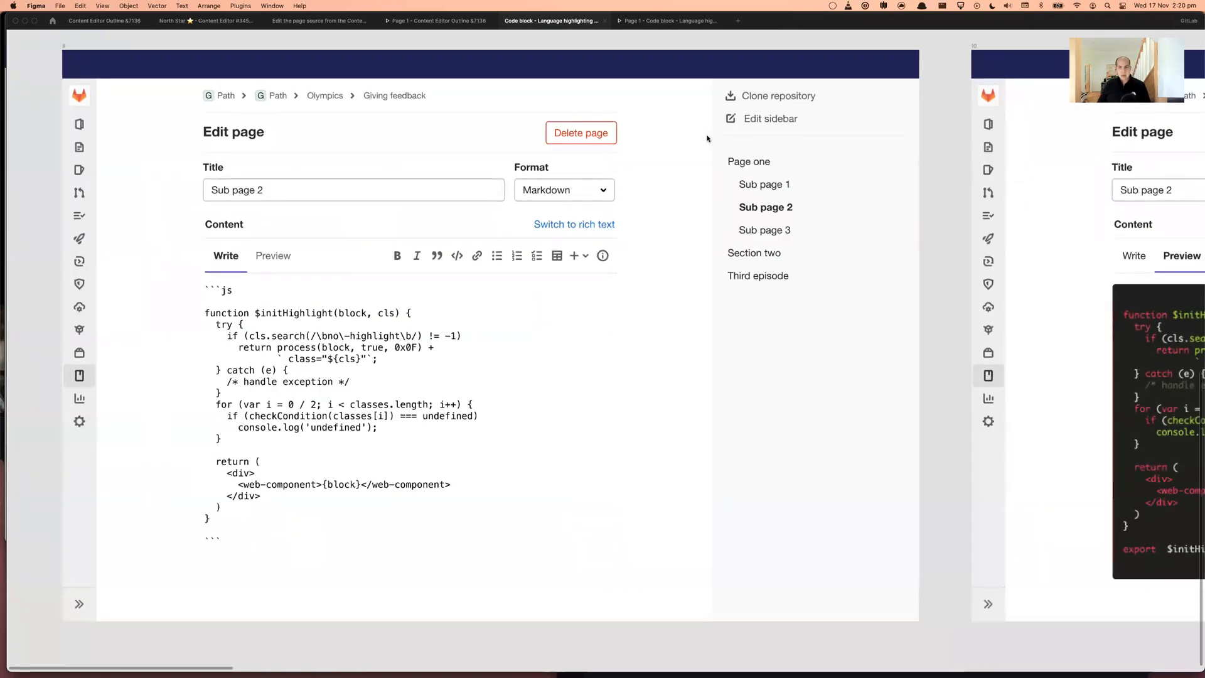
{"action": "mouse_move", "coordinate": [329, 279]}
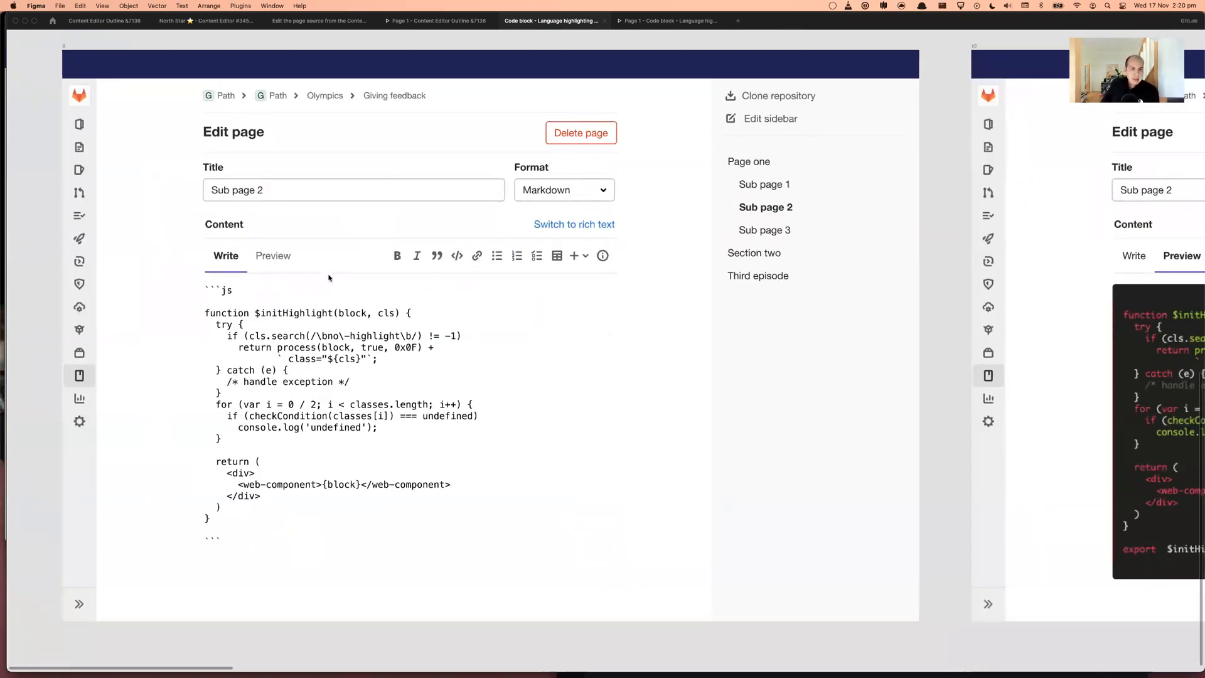
{"action": "mouse_move", "coordinate": [511, 357]}
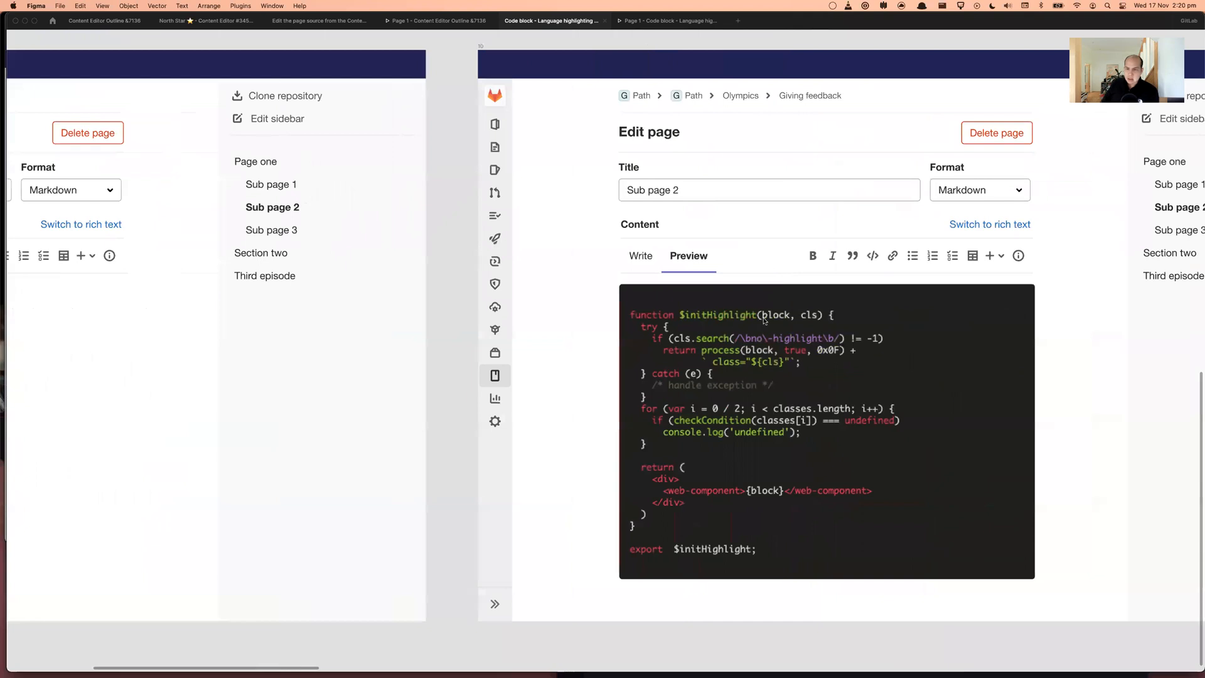
{"action": "mouse_move", "coordinate": [782, 318]}
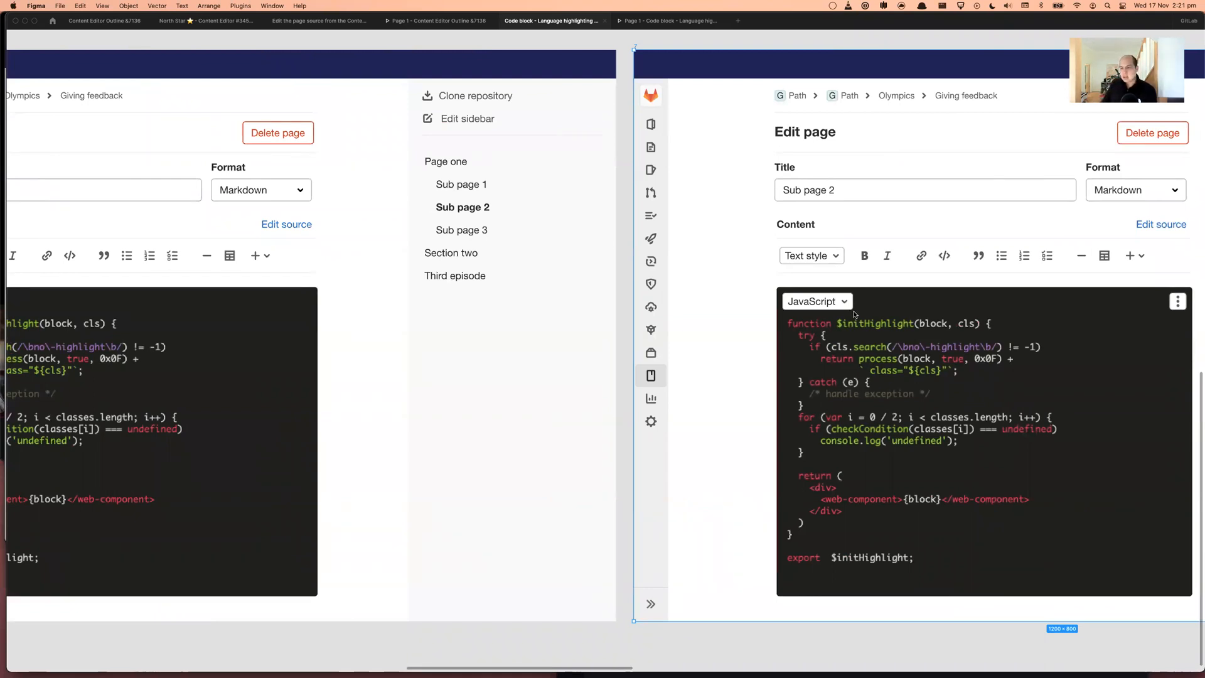
{"action": "mouse_move", "coordinate": [807, 293]}
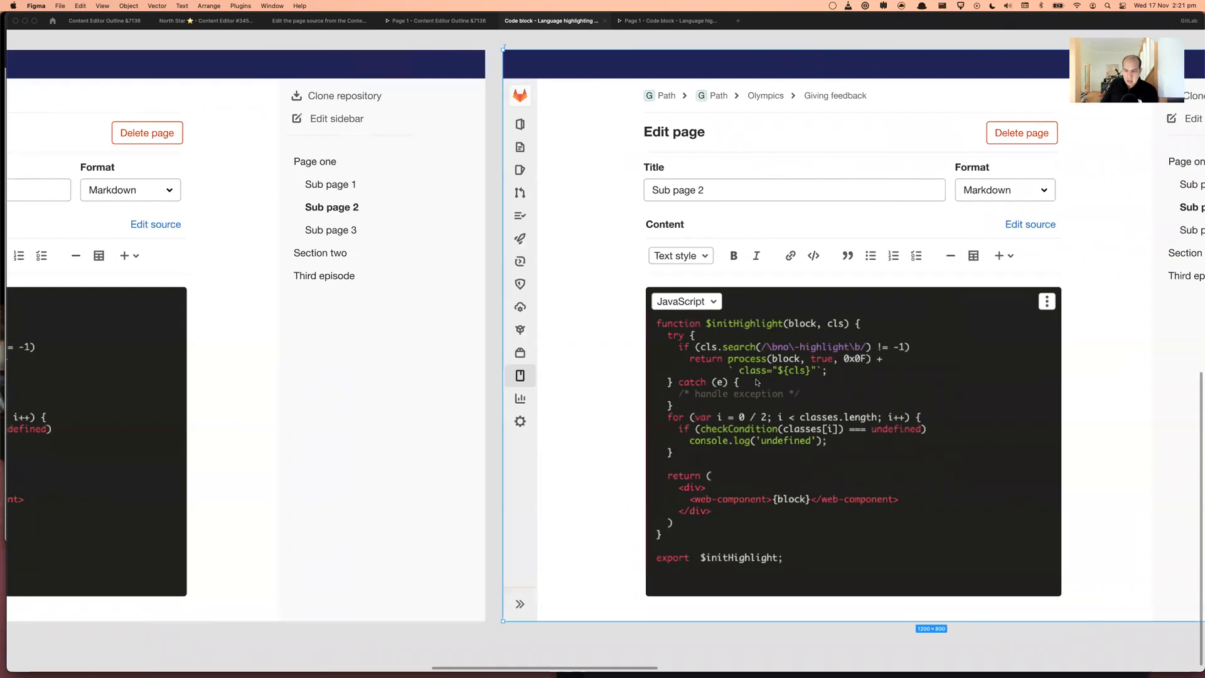
{"action": "mouse_move", "coordinate": [884, 322]}
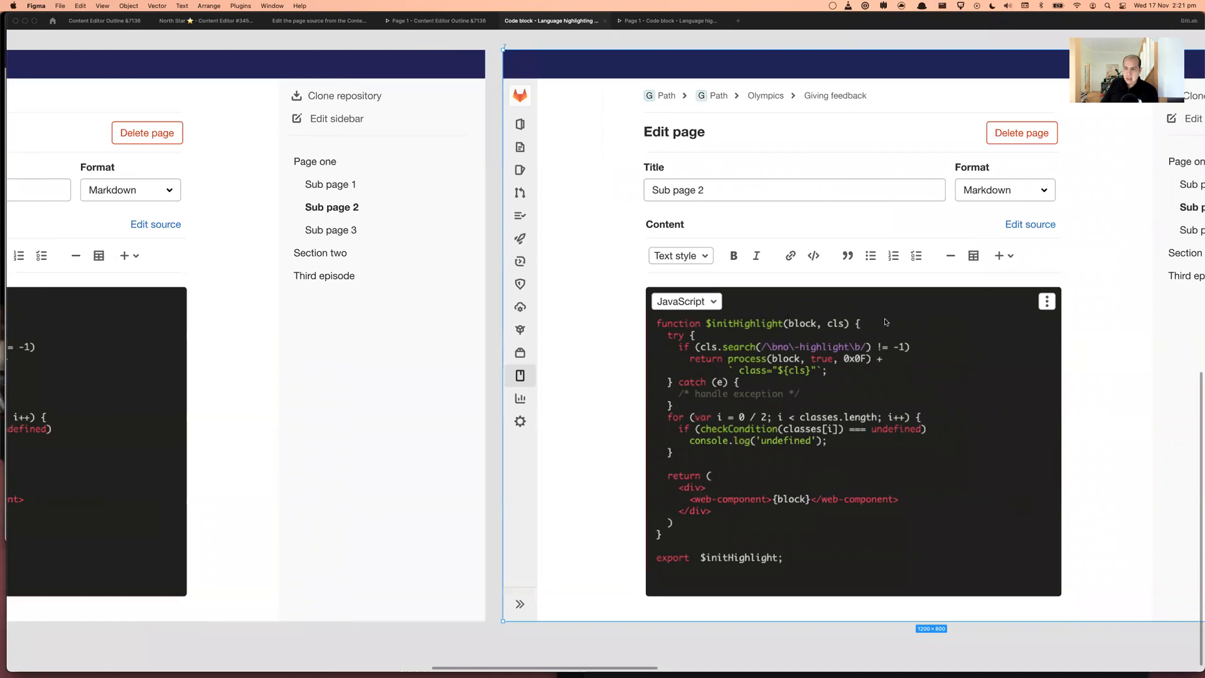
{"action": "mouse_move", "coordinate": [700, 317]}
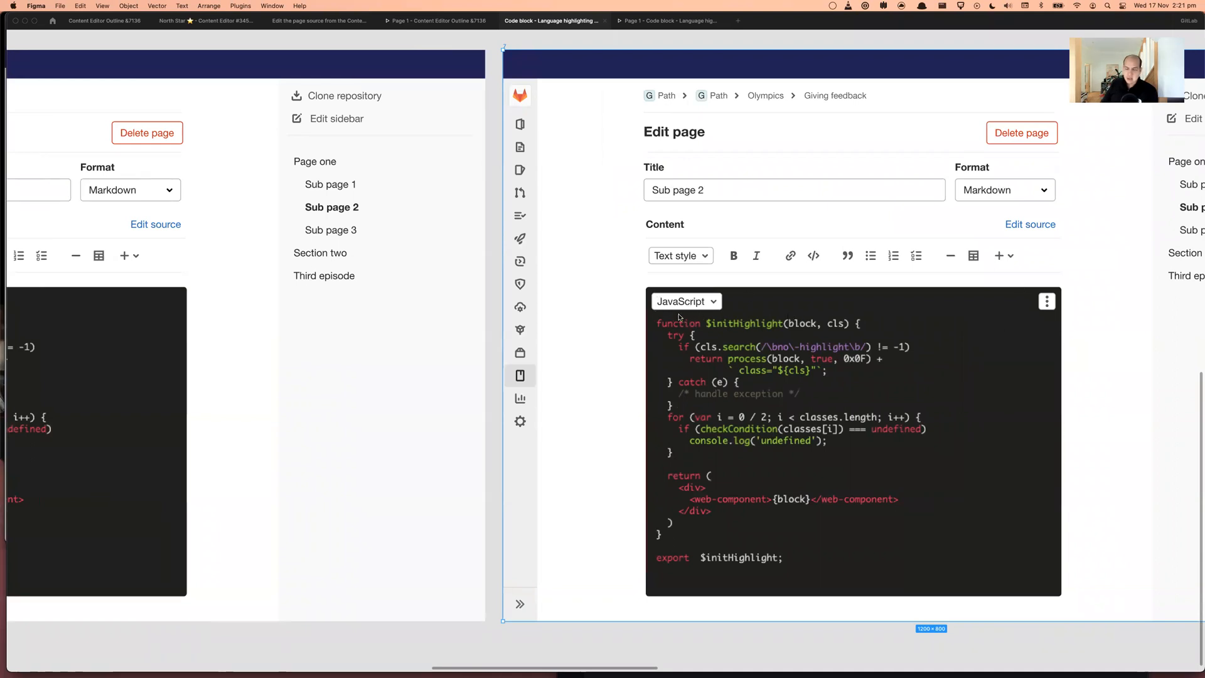
{"action": "mouse_move", "coordinate": [774, 361]}
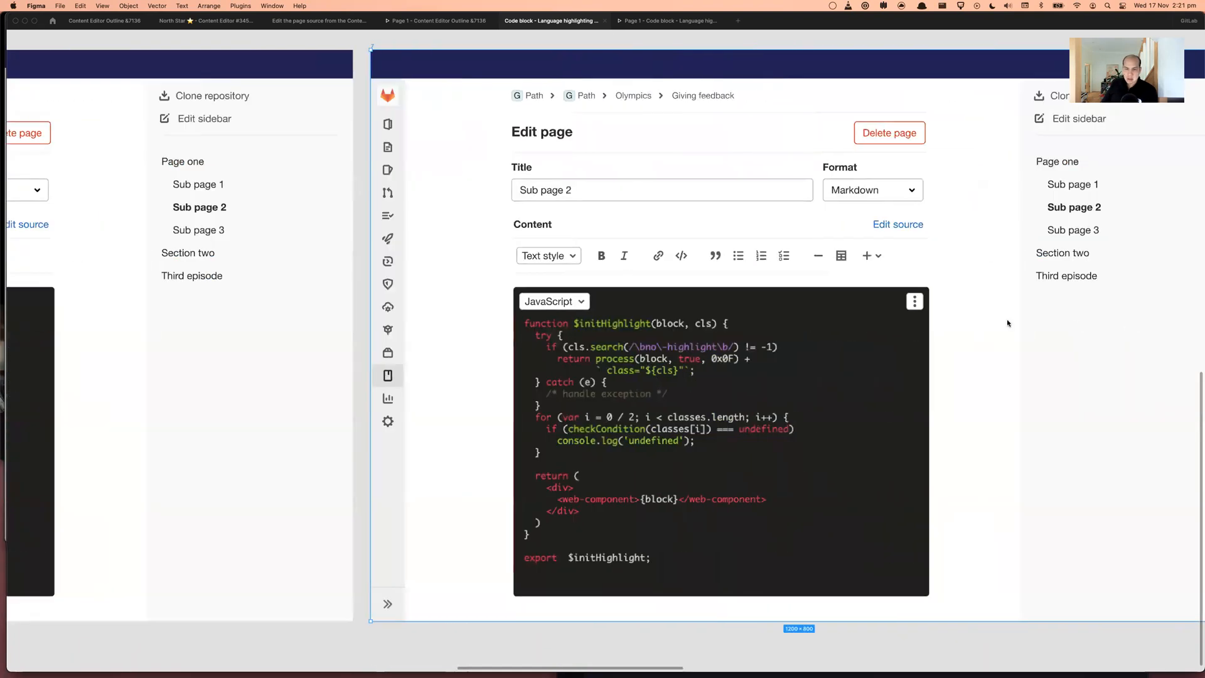
{"action": "mouse_move", "coordinate": [631, 304]}
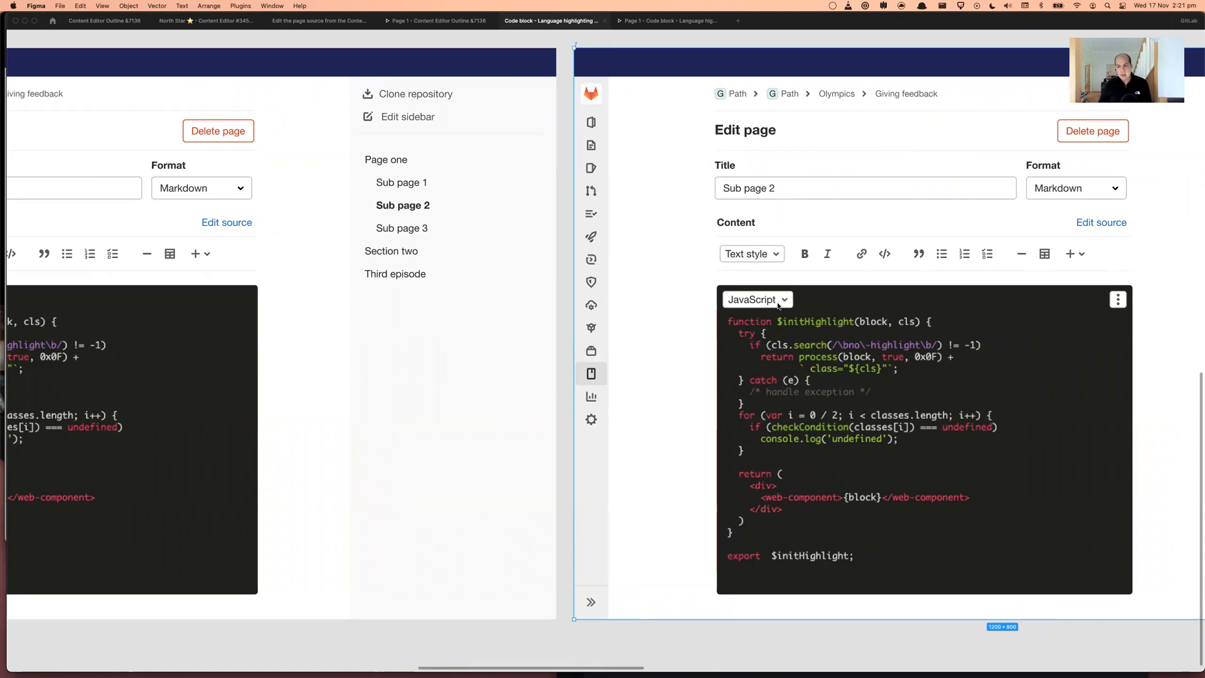
{"action": "mouse_move", "coordinate": [776, 302]}
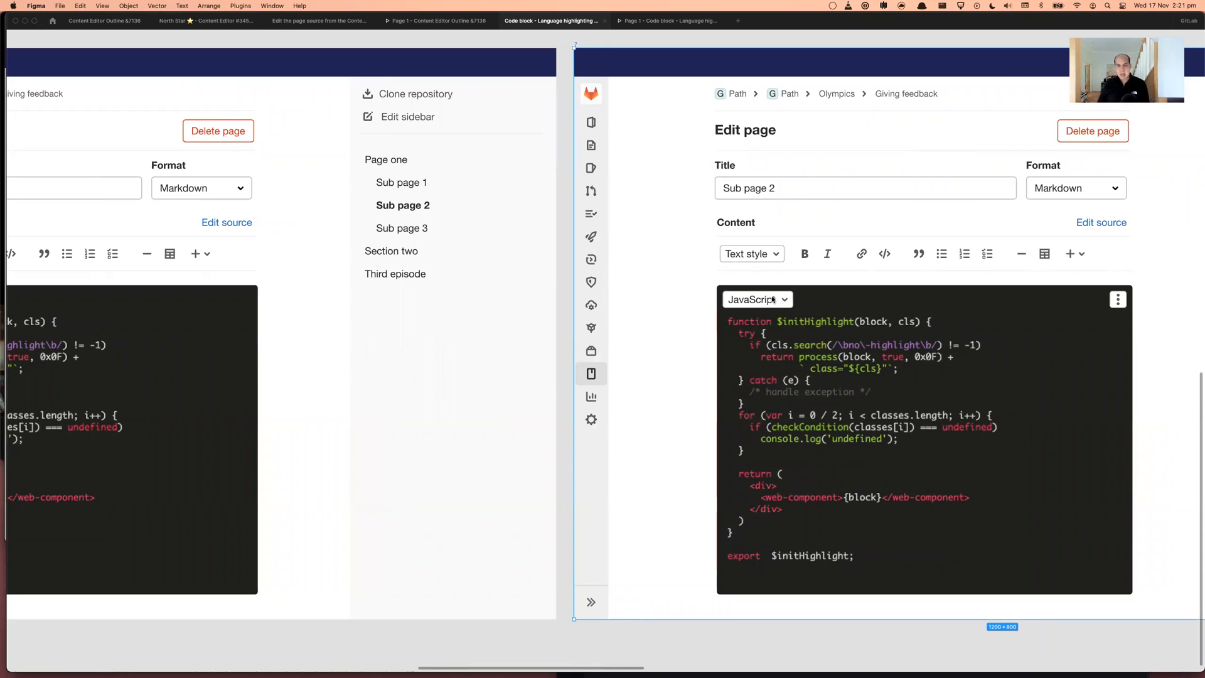
{"action": "mouse_move", "coordinate": [723, 438]}
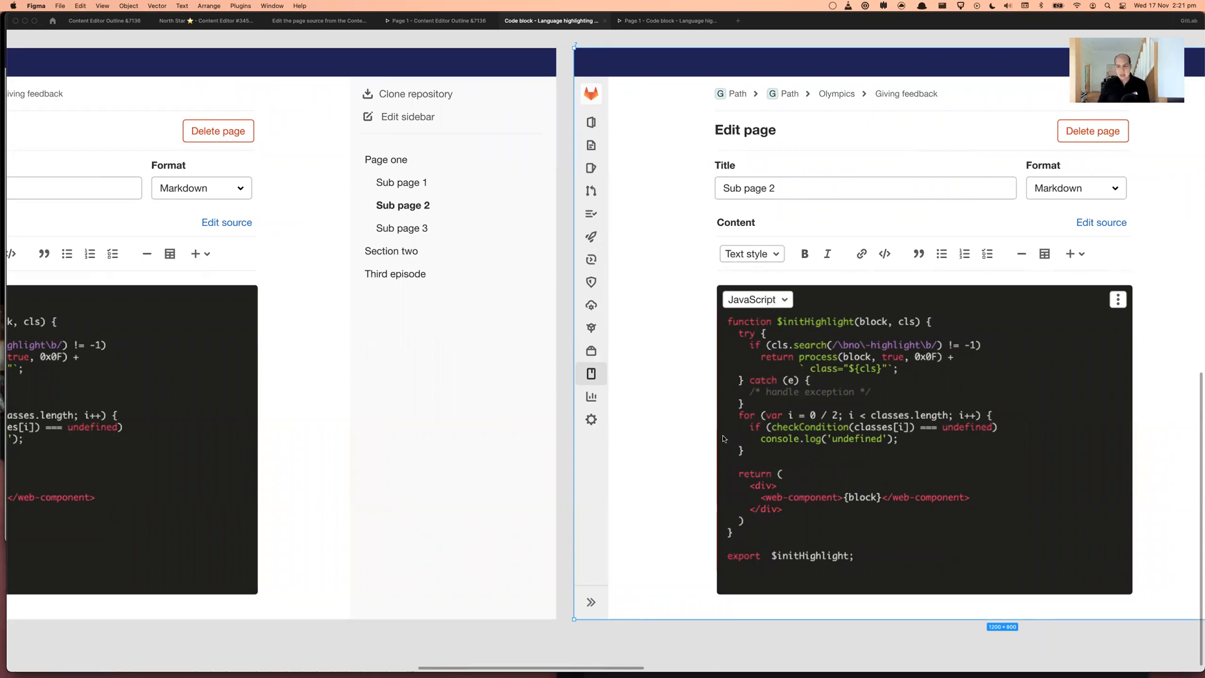
{"action": "mouse_move", "coordinate": [400, 620]}
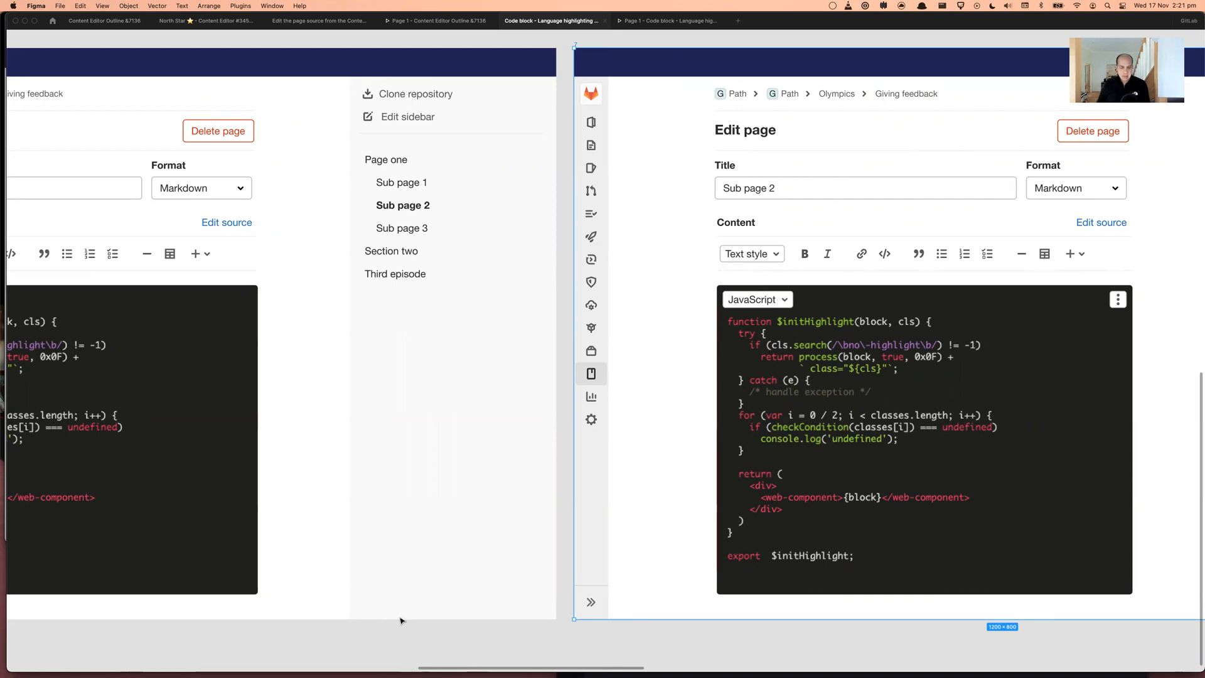
Switch to Brave showing the GitLab issue on choosing code block languages in the Content Editor
{"action": "left_click", "coordinate": [320, 657]}
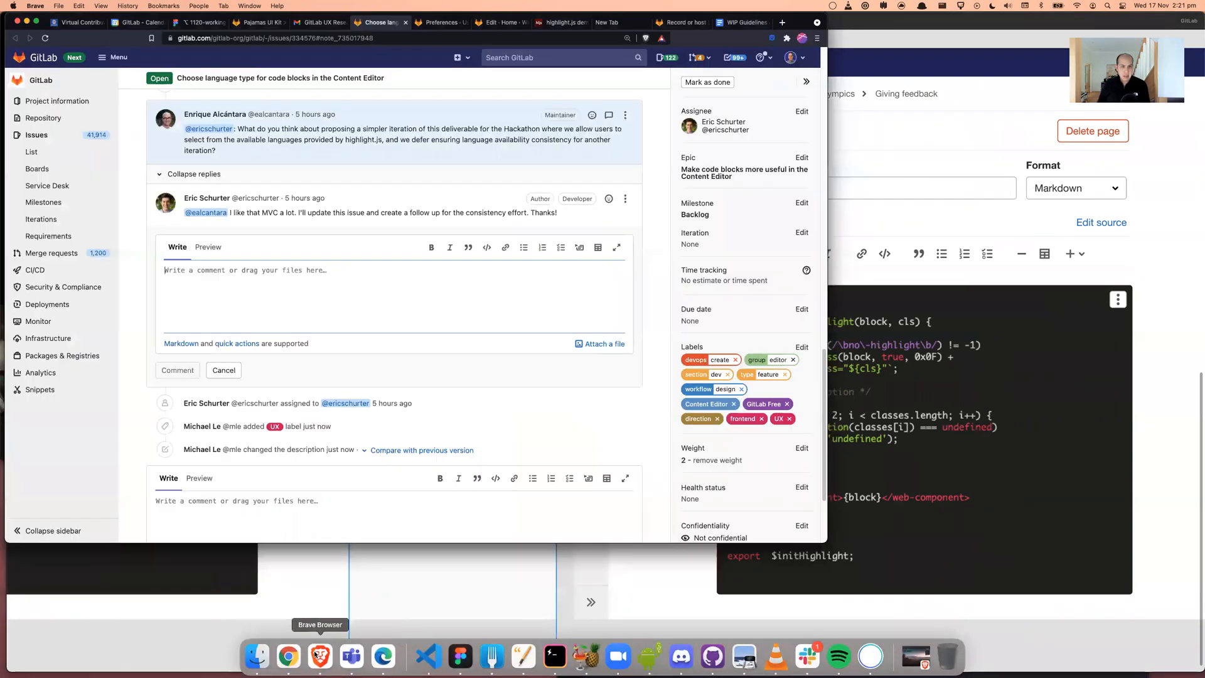
Browse the highlight.js demo's language samples before returning to the Figma mockups
{"action": "left_click", "coordinate": [560, 21]}
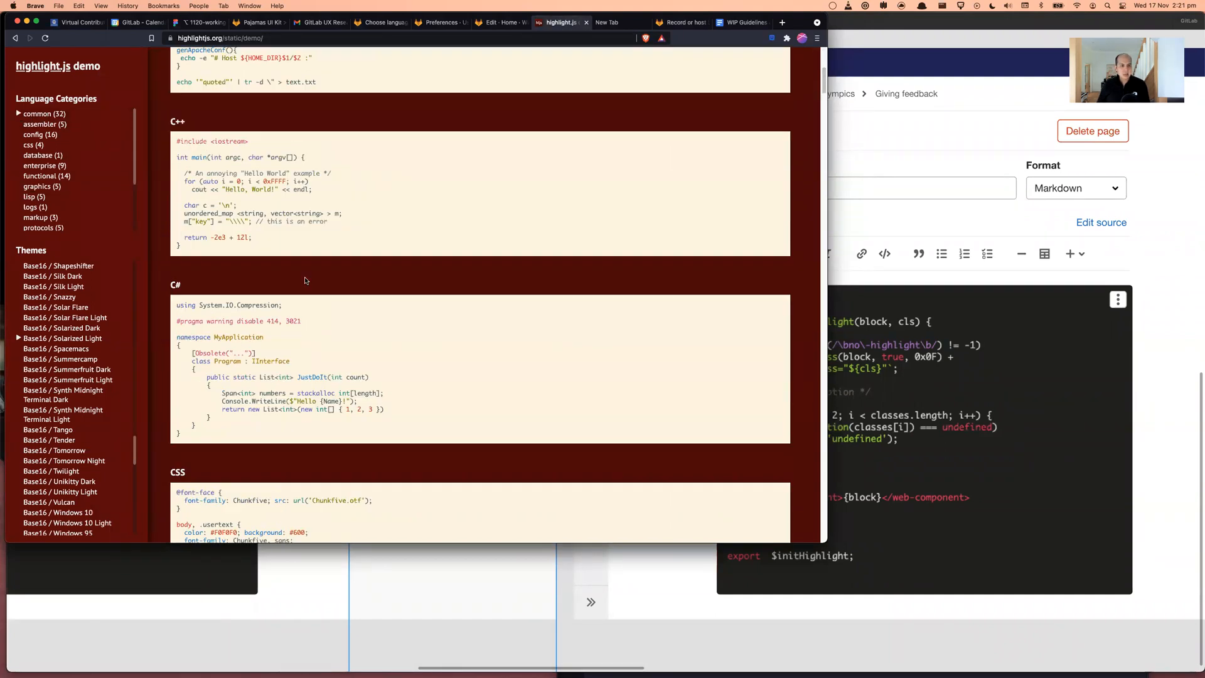
{"action": "scroll", "scroll_direction": "down", "scroll_amount": 3}
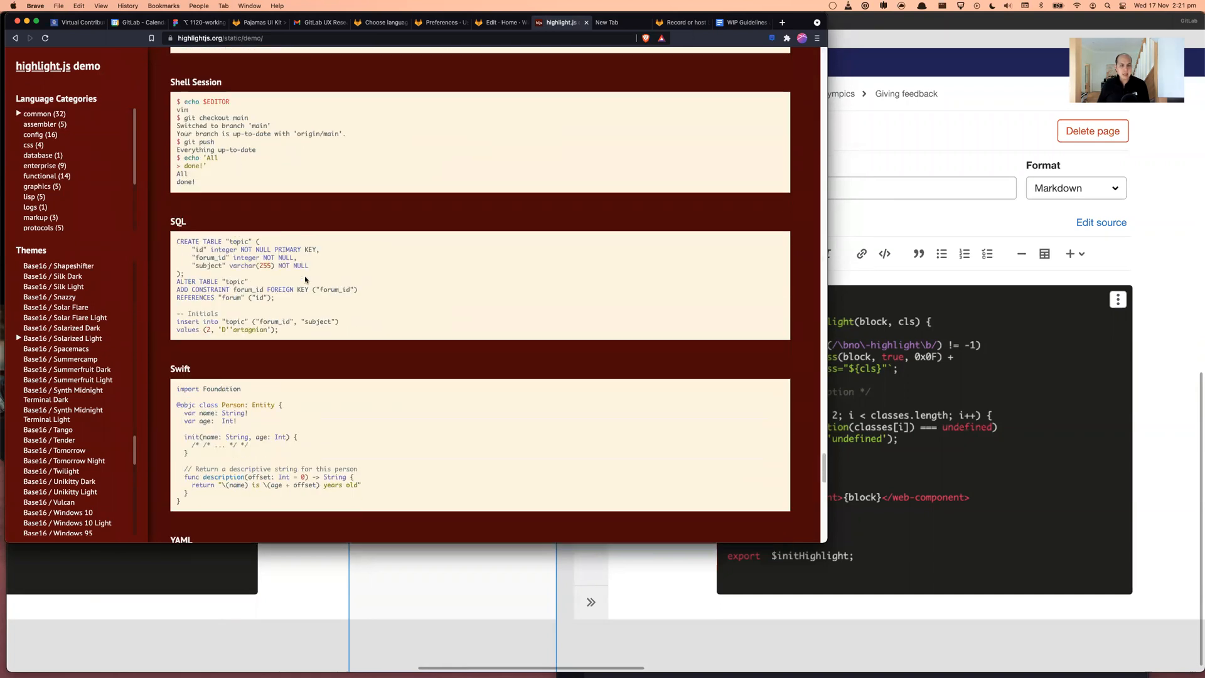
{"action": "scroll", "scroll_direction": "up", "scroll_amount": 3}
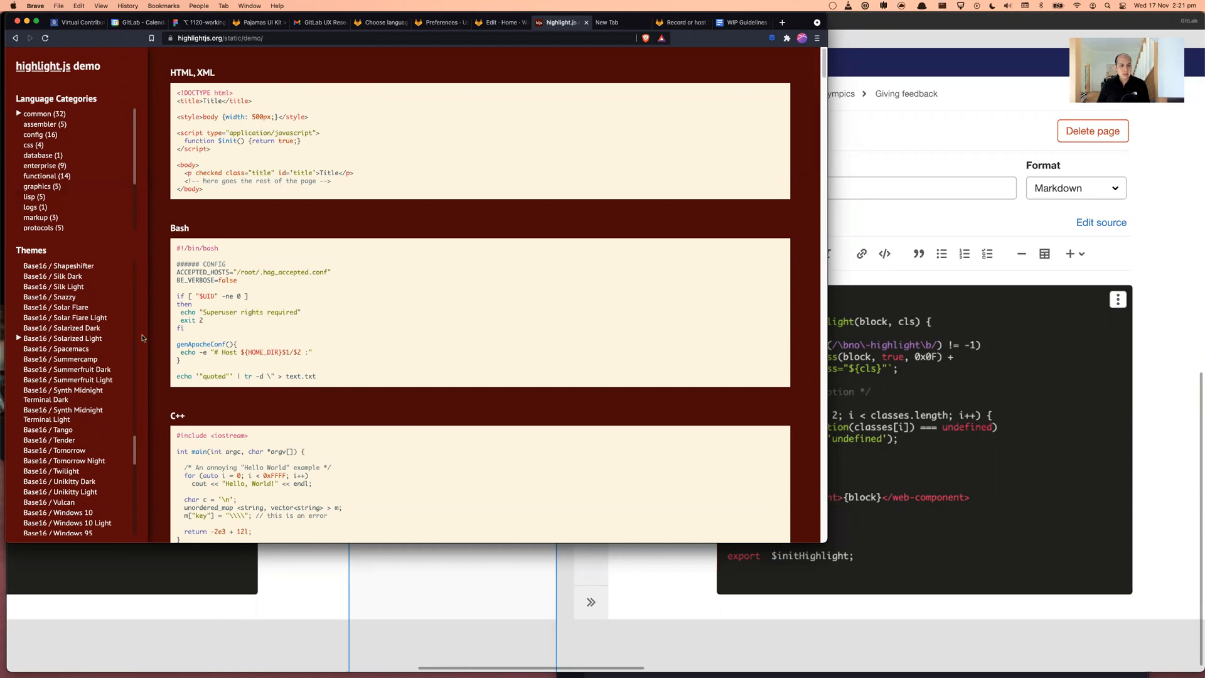
{"action": "scroll", "scroll_direction": "down", "scroll_amount": 3}
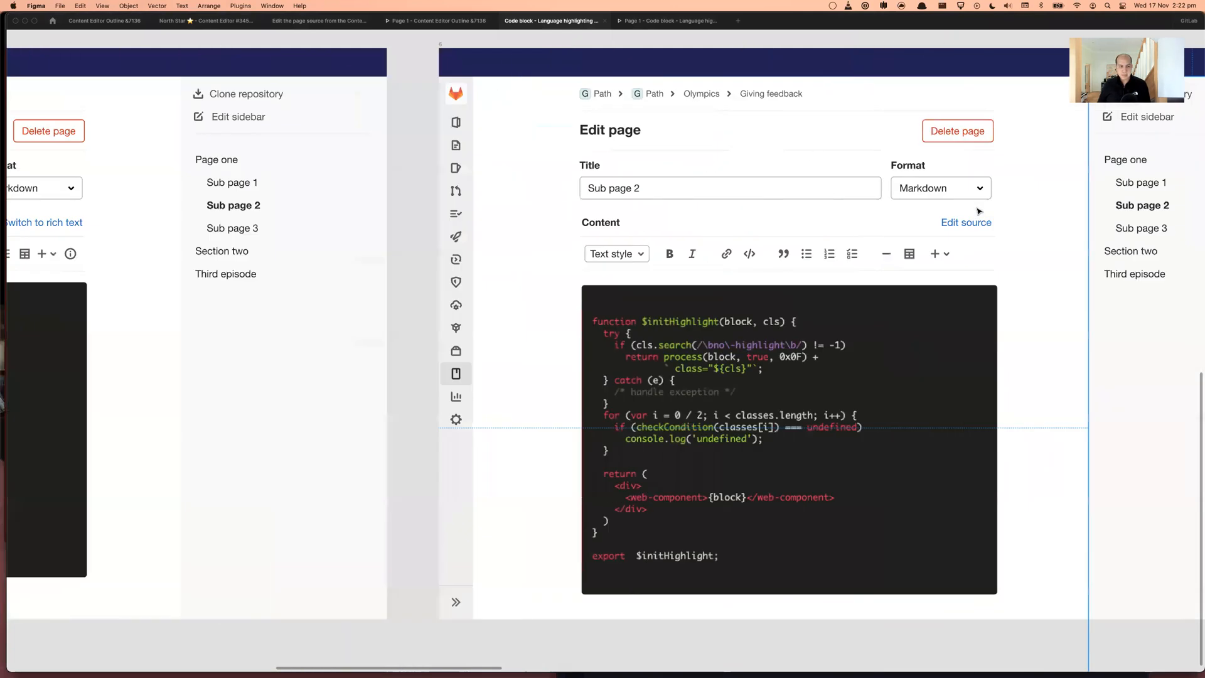
{"action": "left_click", "coordinate": [967, 222]}
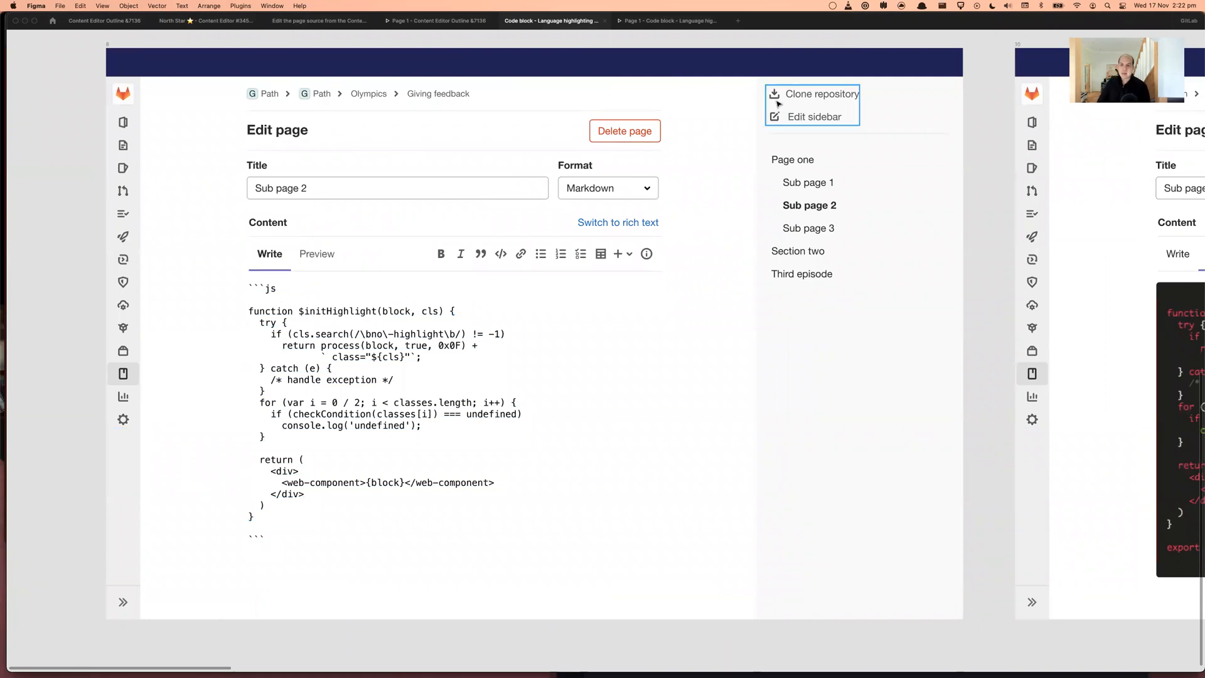
{"action": "mouse_move", "coordinate": [720, 112]}
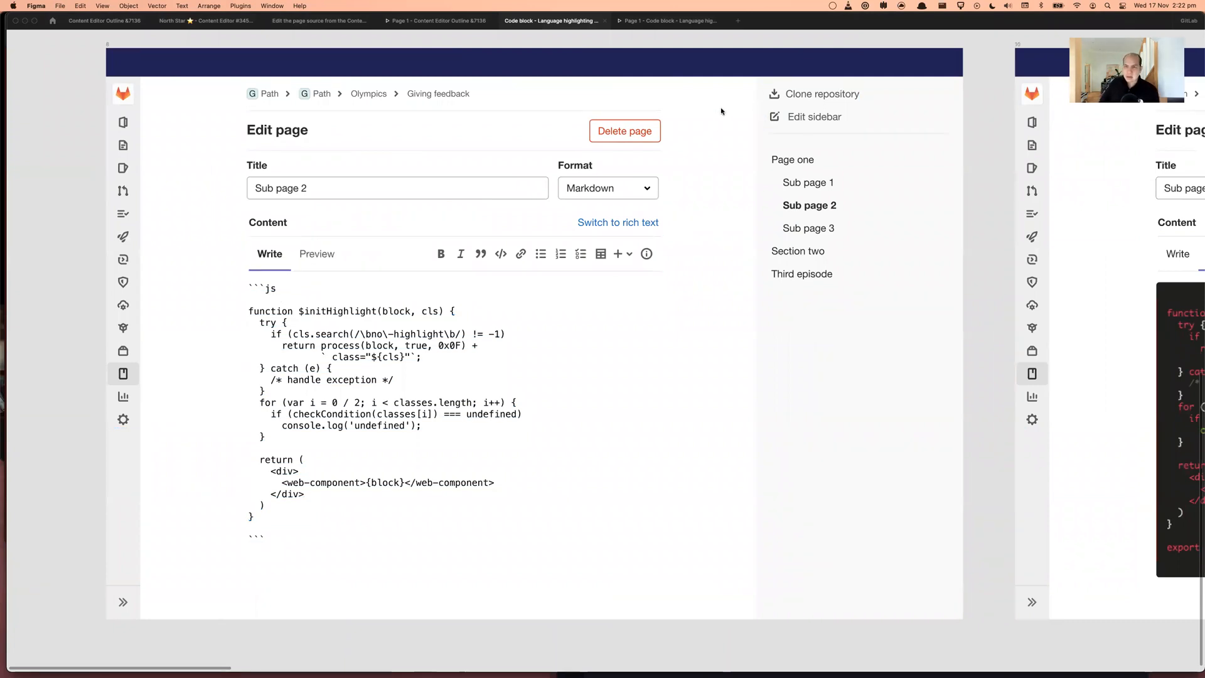